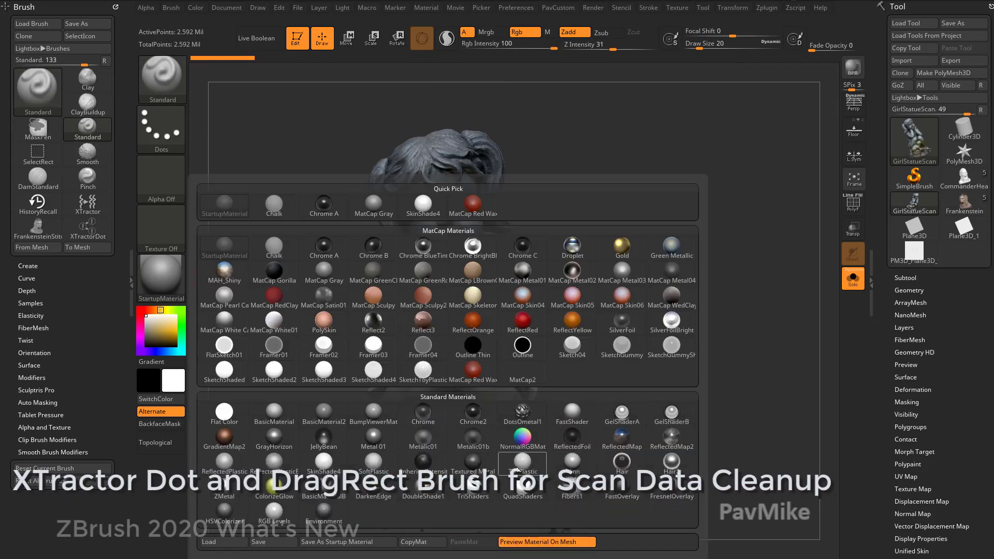
Pick a statue material, then switch to the ArtStation portfolio tab and scroll it.
{"action": "left_click", "coordinate": [571, 415]}
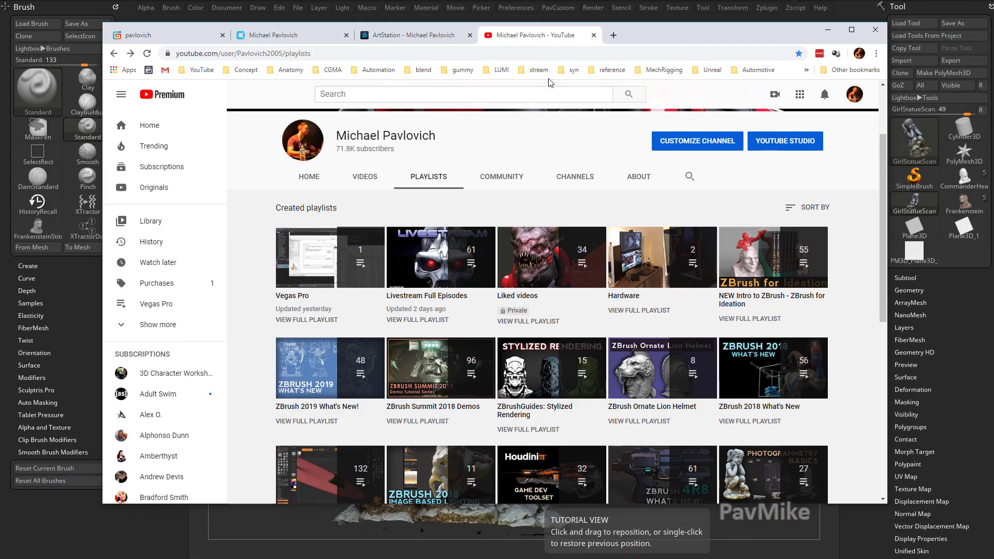
{"action": "left_click", "coordinate": [415, 34]}
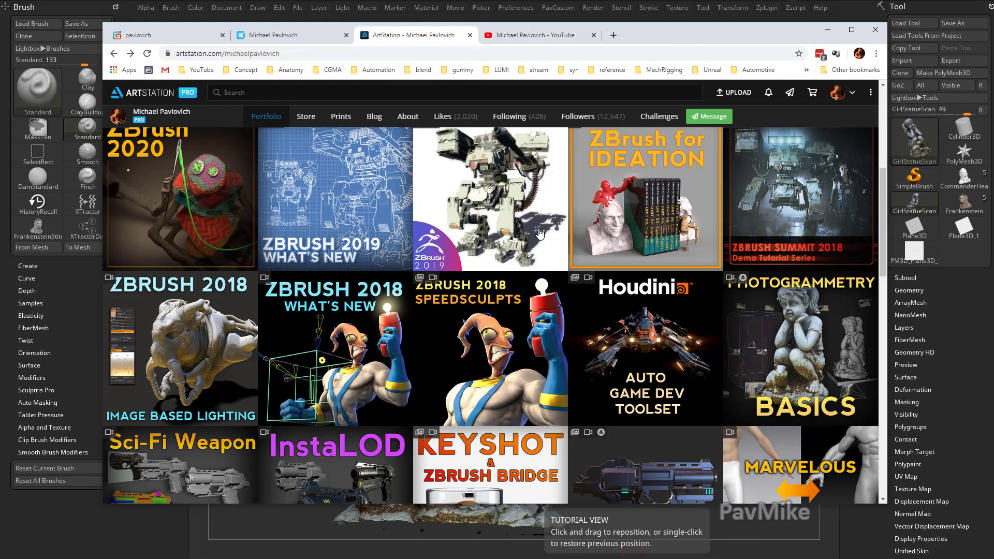
{"action": "scroll", "scroll_direction": "down", "scroll_amount": 3}
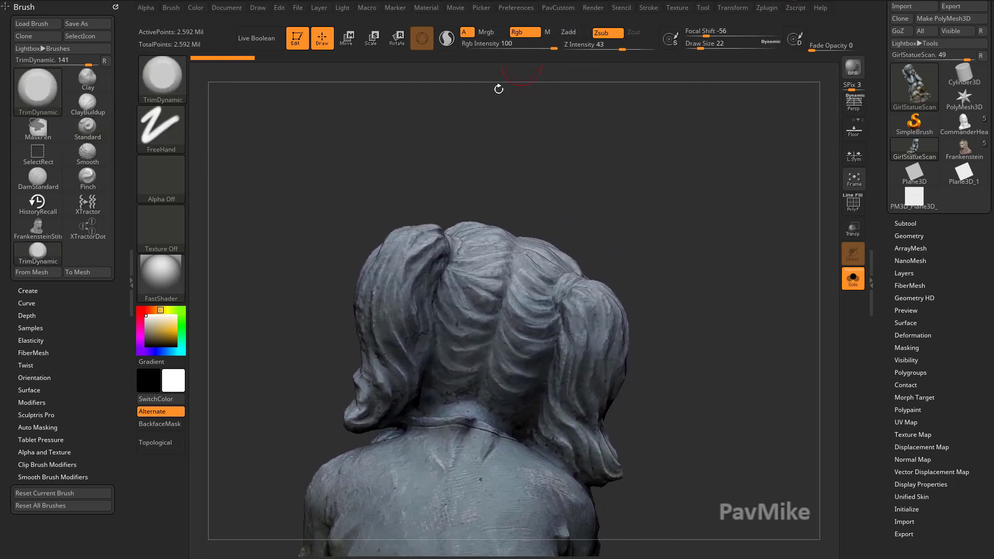
Show the Subtool list and rotate the statue to inspect the hair and back streaks.
{"action": "left_click", "coordinate": [87, 154]}
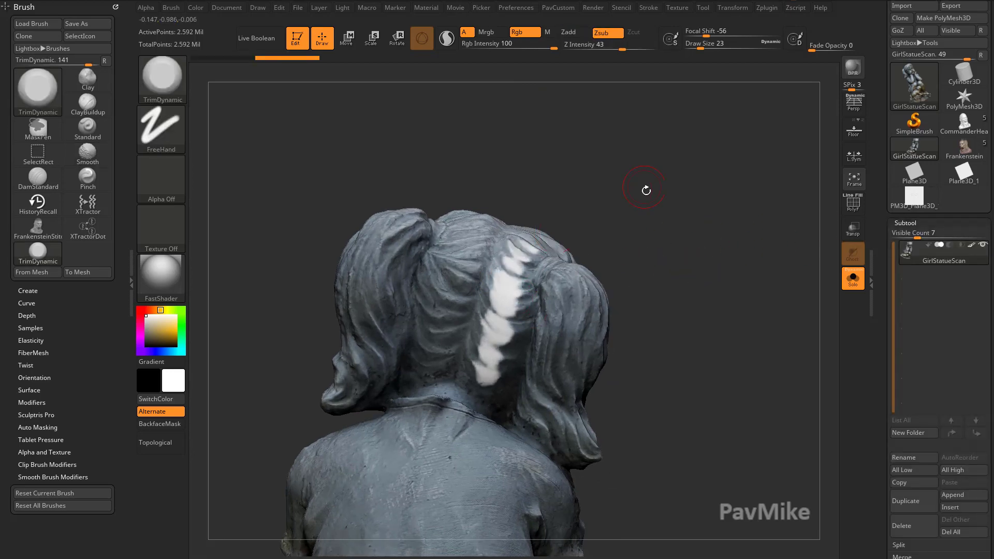
{"action": "left_click_drag", "start_coordinate": [645, 190], "coordinate": [722, 261]}
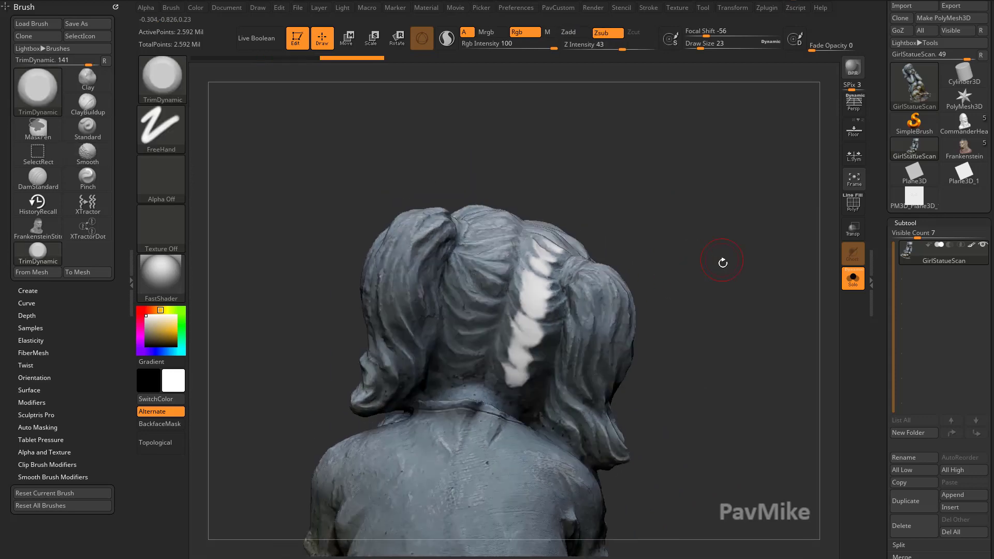
{"action": "left_click_drag", "start_coordinate": [721, 261], "coordinate": [737, 350]}
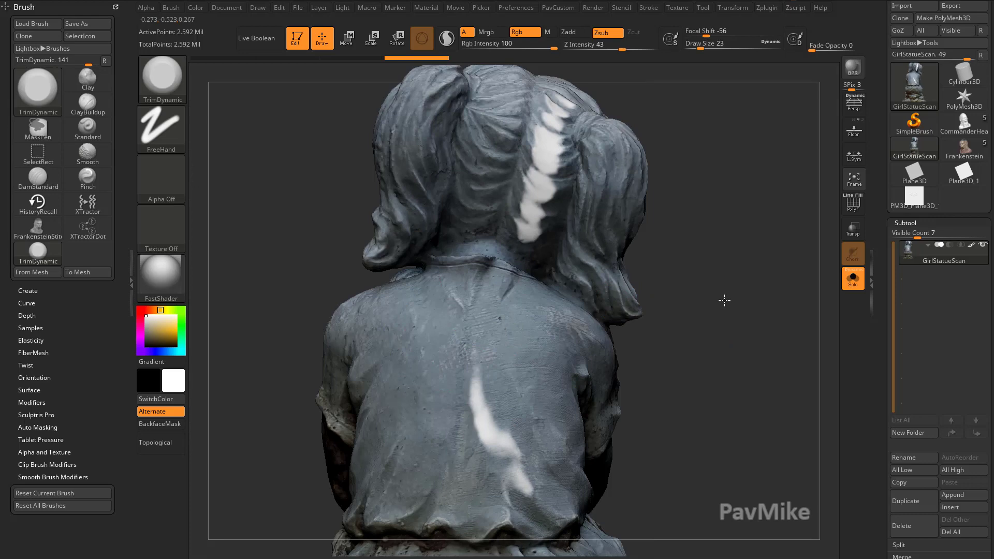
{"action": "left_click_drag", "start_coordinate": [725, 299], "coordinate": [706, 289]}
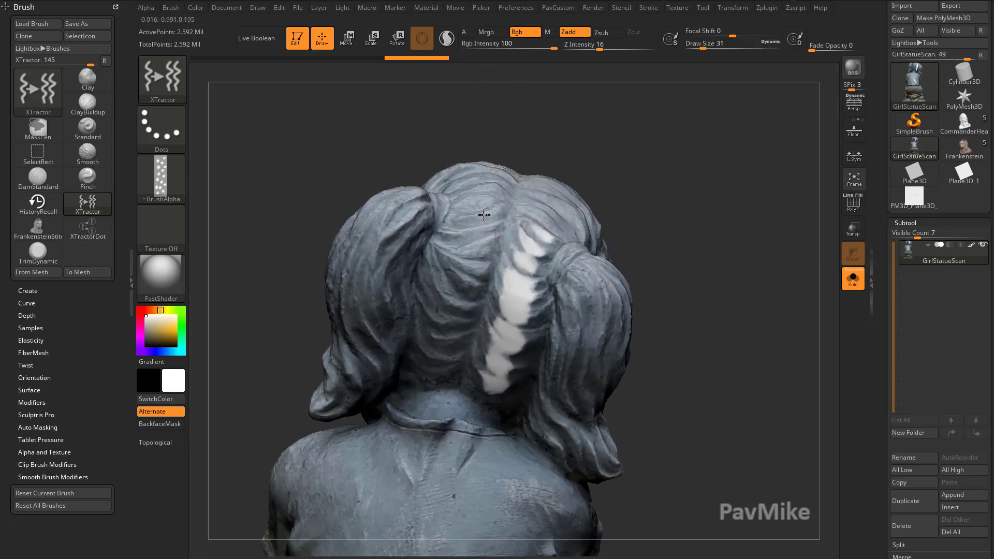
{"action": "mouse_move", "coordinate": [486, 208]}
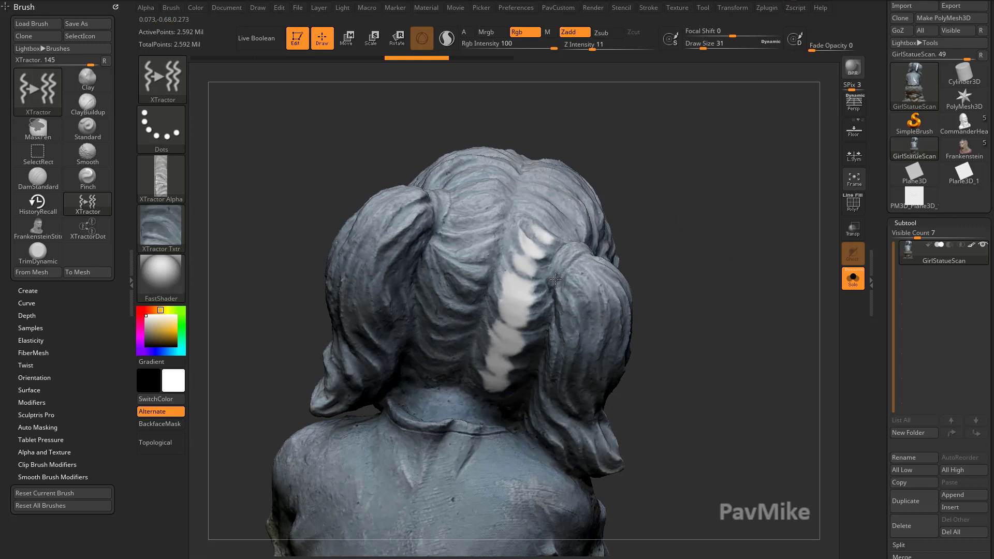
Load the XTractor brush and stamp sampled hair detail over the ponytail's white streak.
{"action": "left_click", "coordinate": [146, 6]}
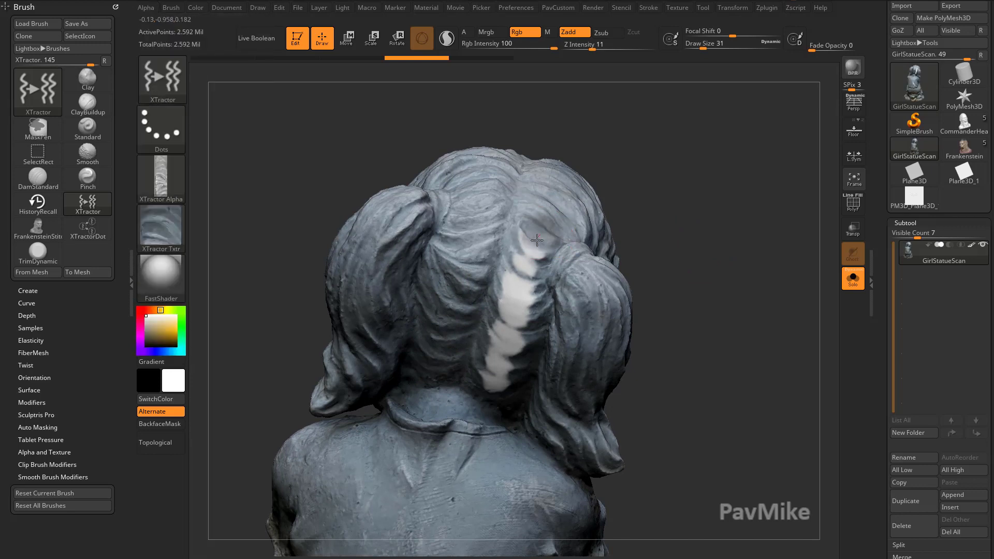
{"action": "left_click_drag", "start_coordinate": [537, 239], "coordinate": [500, 384]}
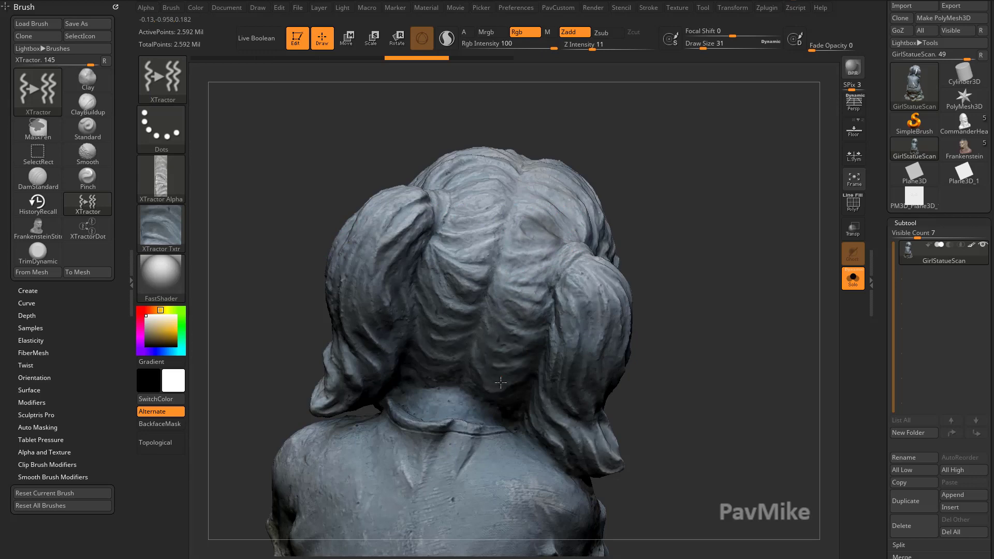
{"action": "left_click_drag", "start_coordinate": [500, 382], "coordinate": [729, 374]}
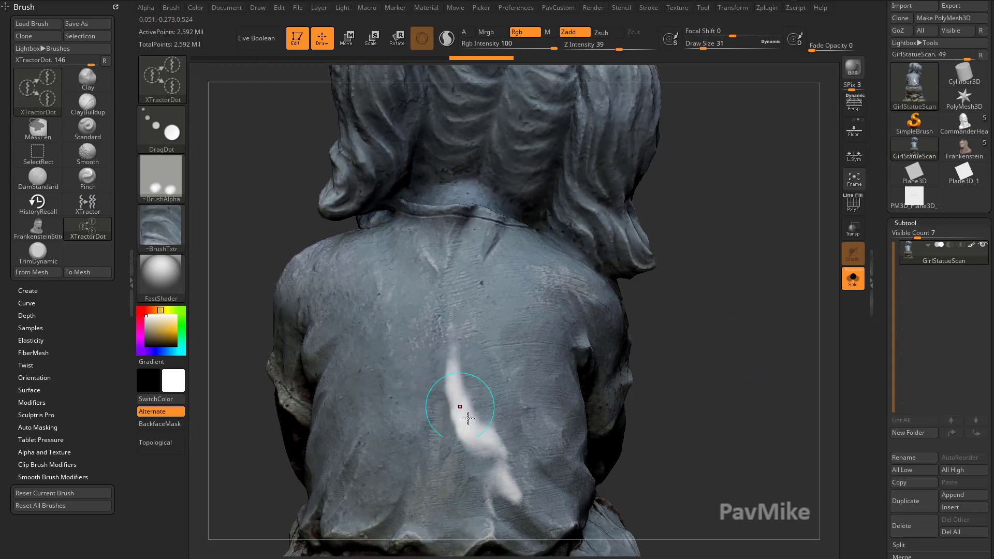
{"action": "mouse_move", "coordinate": [397, 389]}
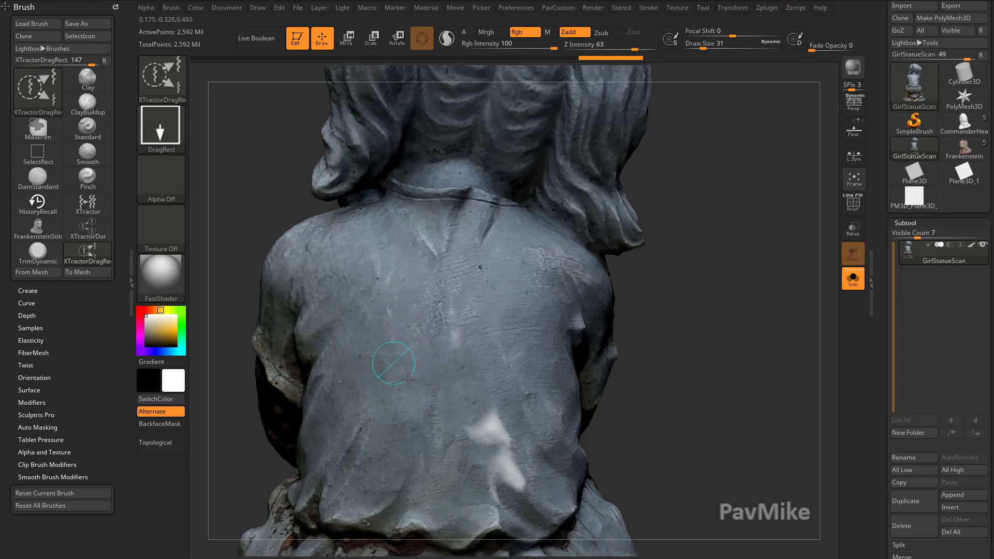
{"action": "mouse_move", "coordinate": [406, 389]}
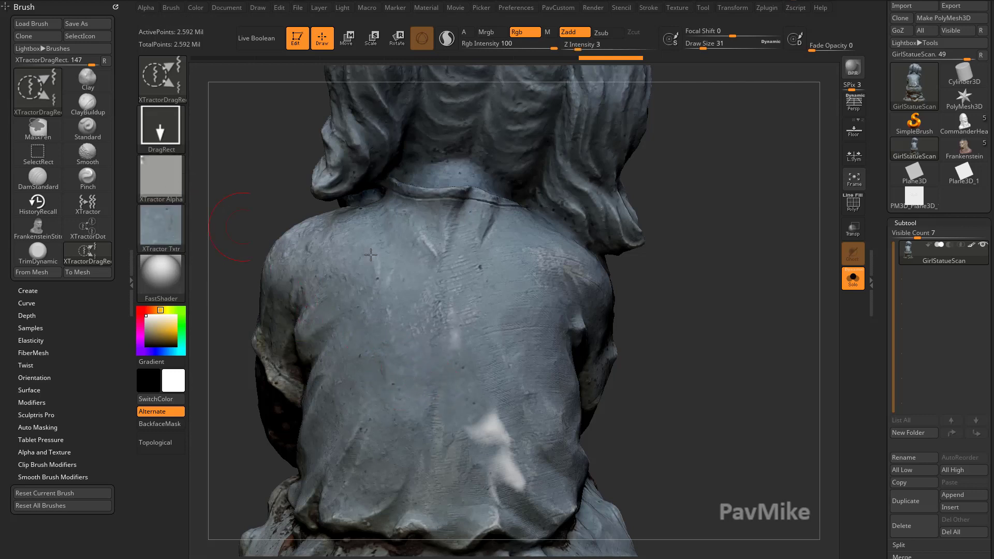
Cover the lower-back streak with sampled cloth detail, then rotate to view the statue from back and front.
{"action": "left_click_drag", "start_coordinate": [369, 255], "coordinate": [489, 418]}
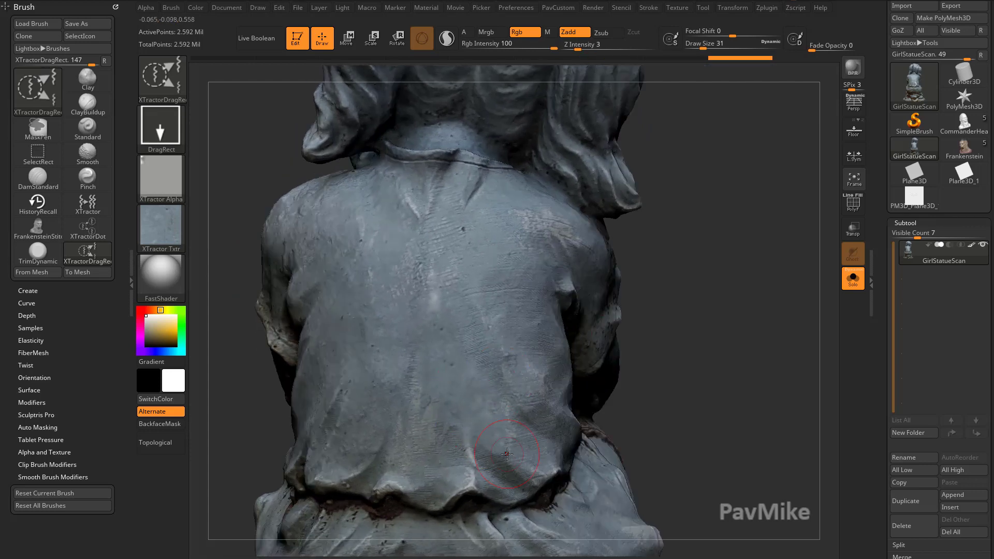
{"action": "left_click_drag", "start_coordinate": [505, 454], "coordinate": [687, 342]}
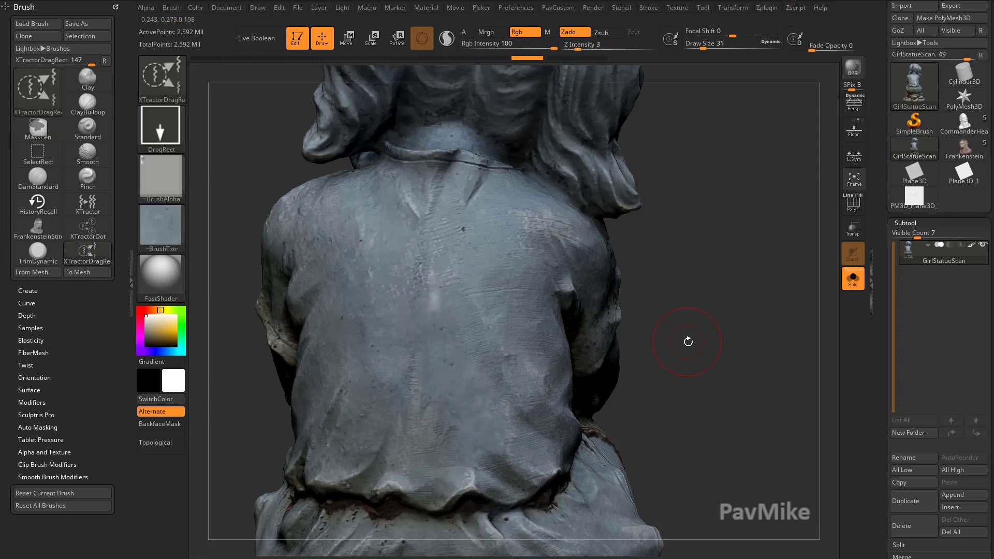
{"action": "left_click_drag", "start_coordinate": [688, 342], "coordinate": [465, 325]}
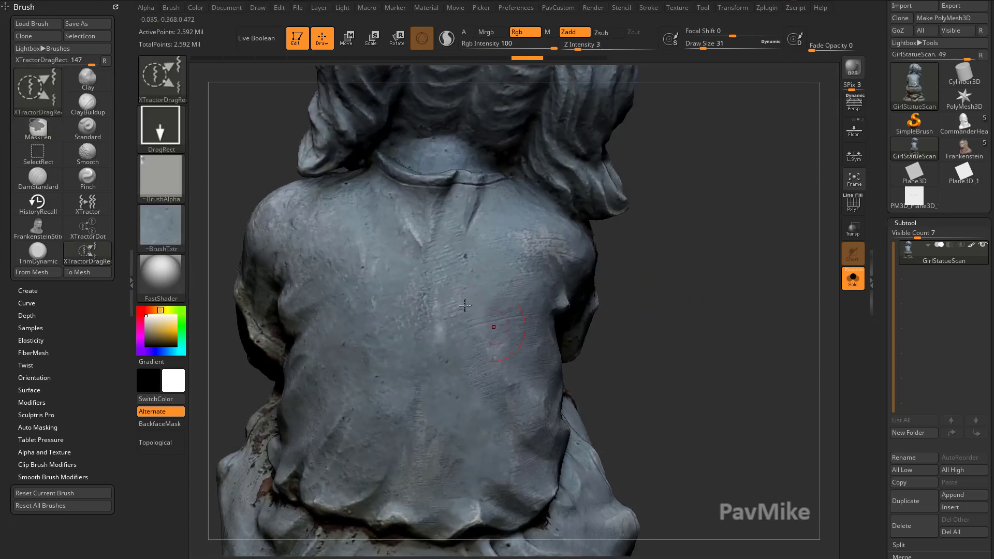
{"action": "mouse_move", "coordinate": [452, 301]}
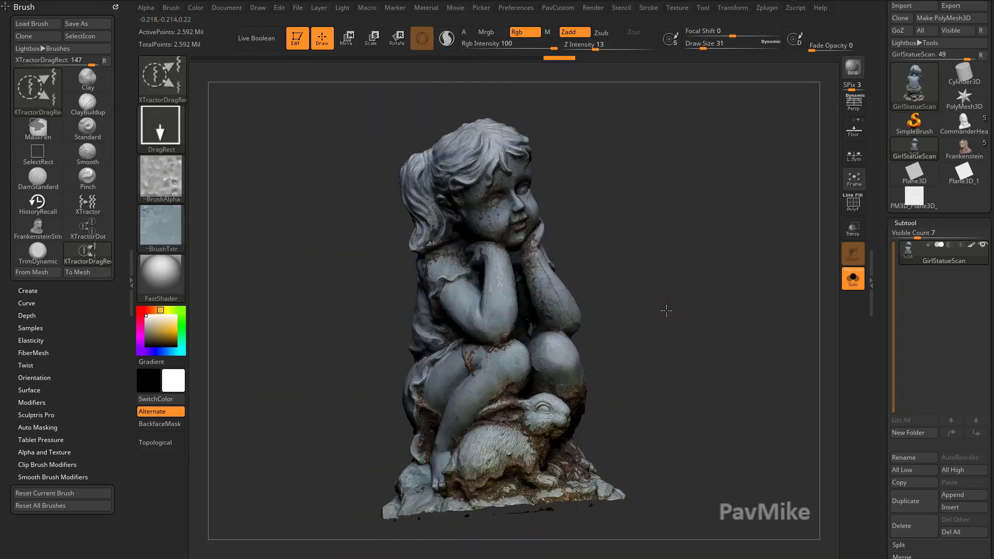
{"action": "left_click_drag", "start_coordinate": [665, 310], "coordinate": [696, 306]}
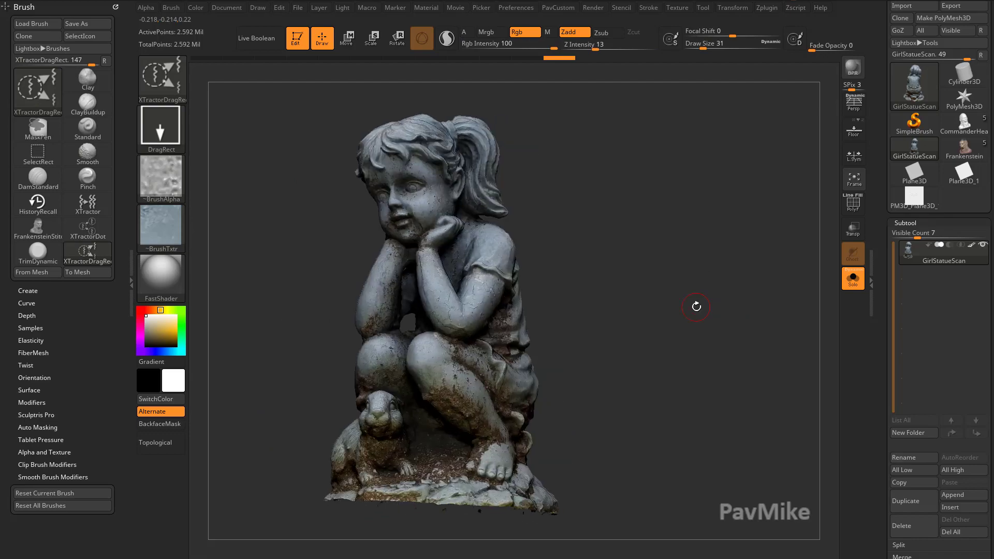